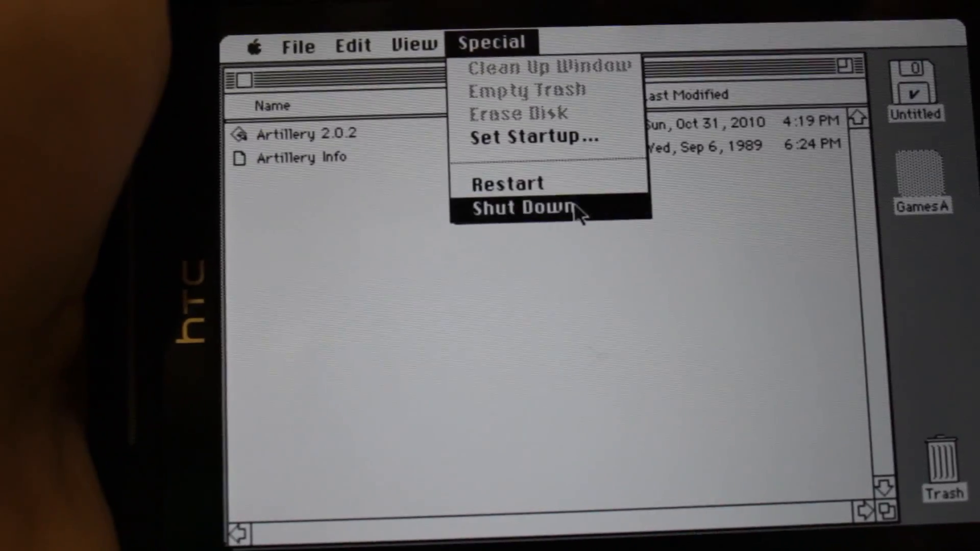
# Shut down via Special > Shut Down until 'You may now switch off your Macintosh safely' appears.
pyautogui.click(519, 208)
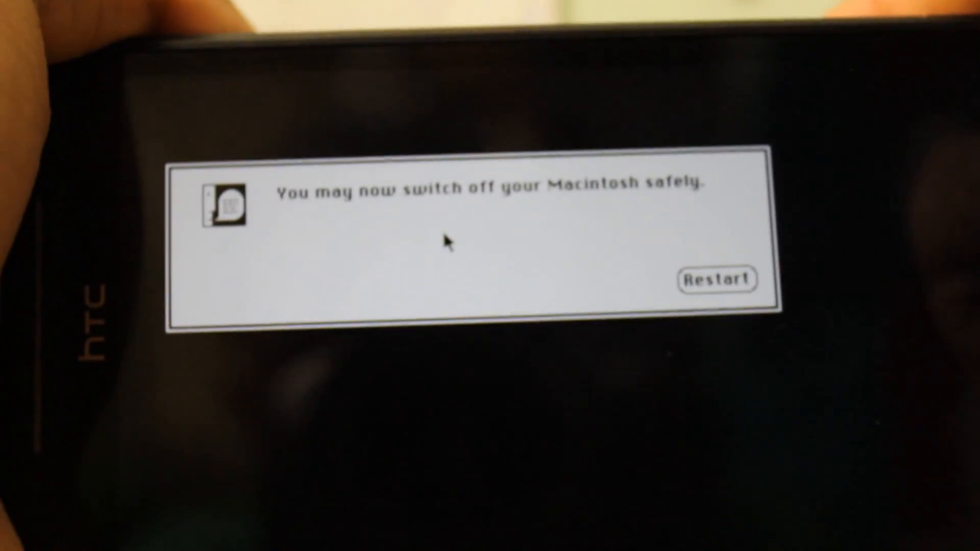